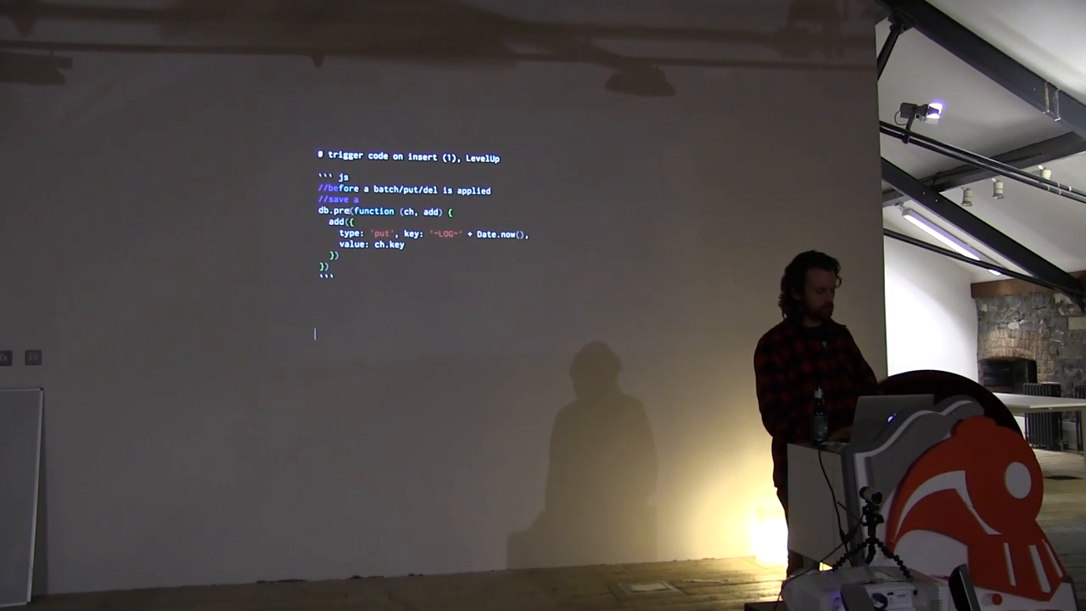
Step: Highlight the db.pre call that opens the LevelUp pre-hook insert-trigger example
double_click(330, 210)
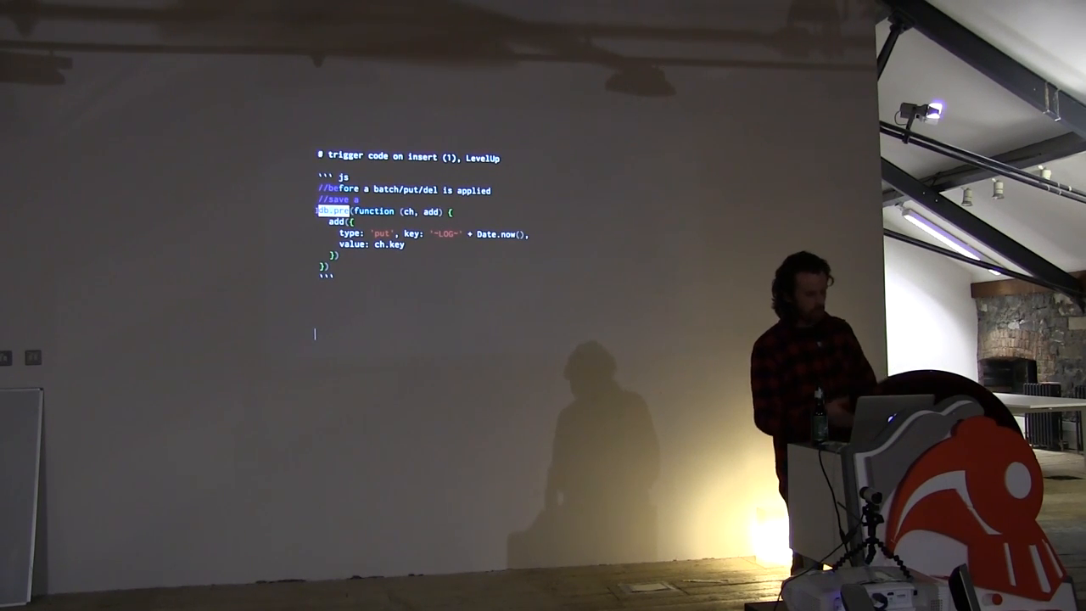